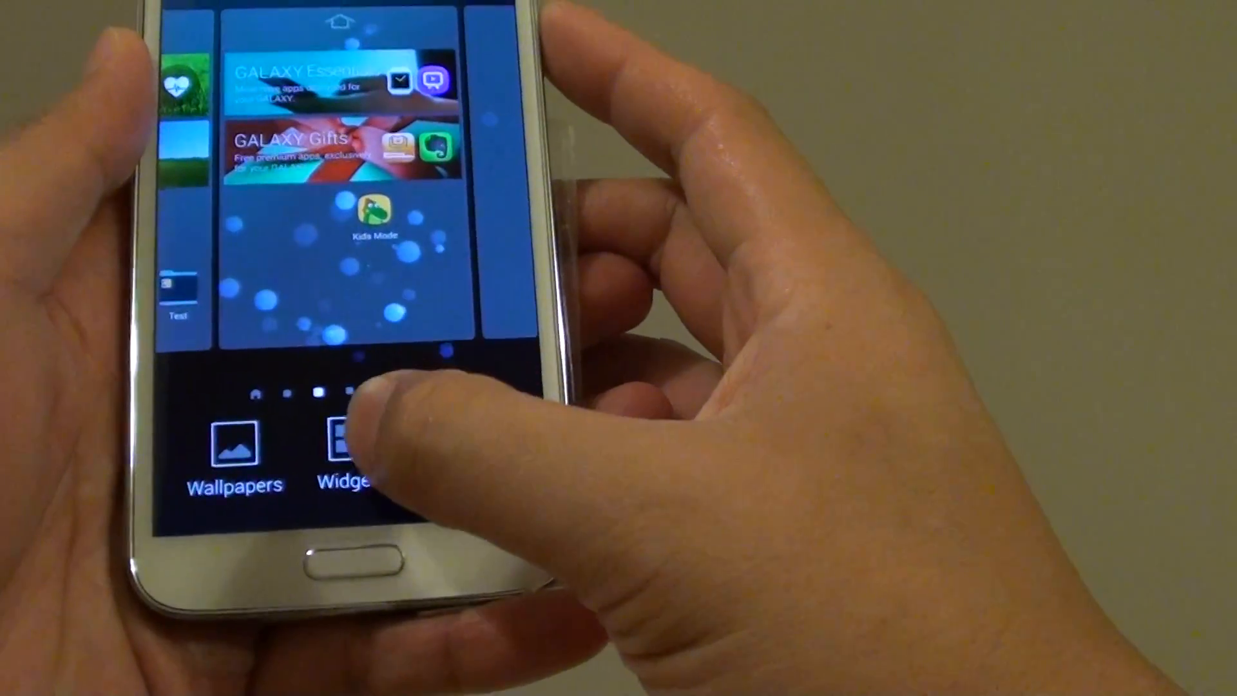
- Show the Widgets list with Contacts, Drive, Dropbox Folder and Dual Clock
{"action": "left_click", "coordinate": [346, 453]}
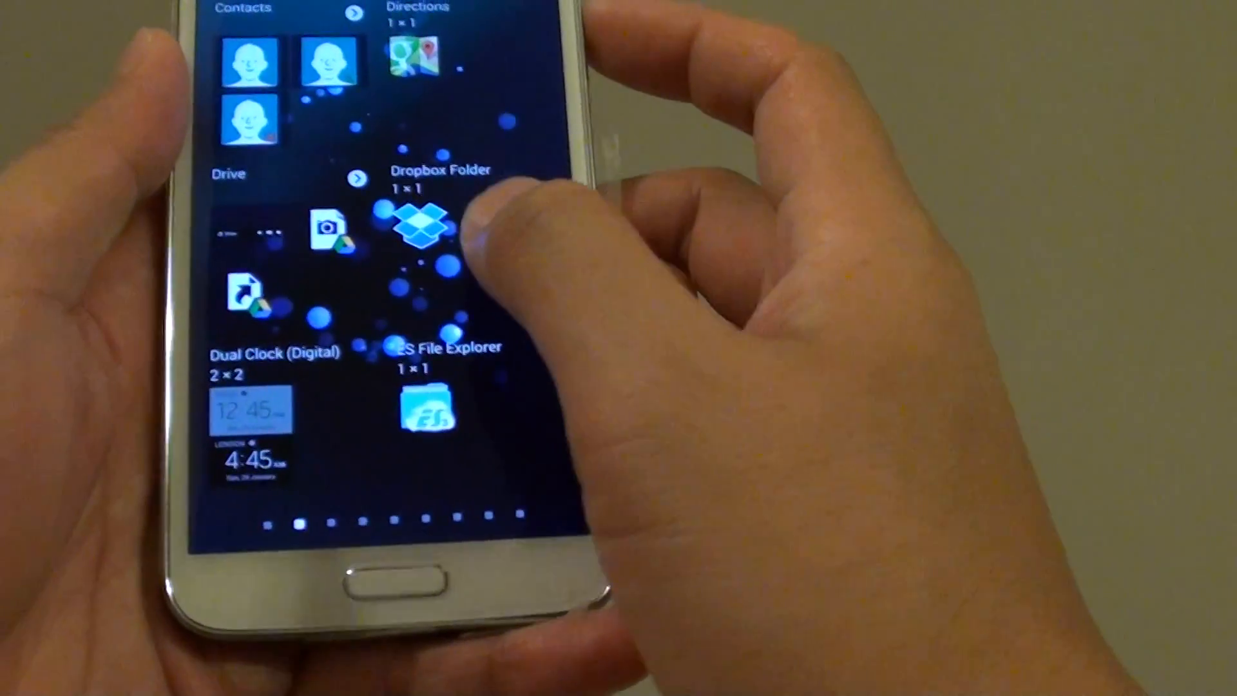